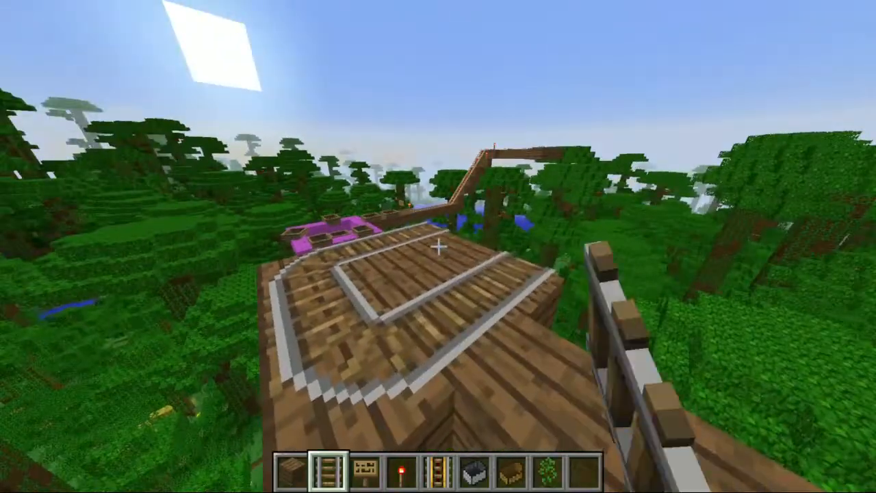
mouse_move(438, 246)
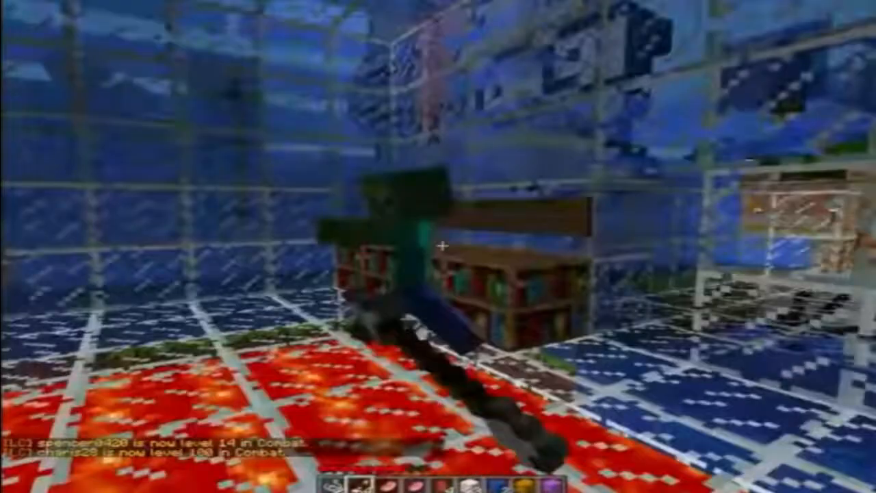
mouse_move(438, 246)
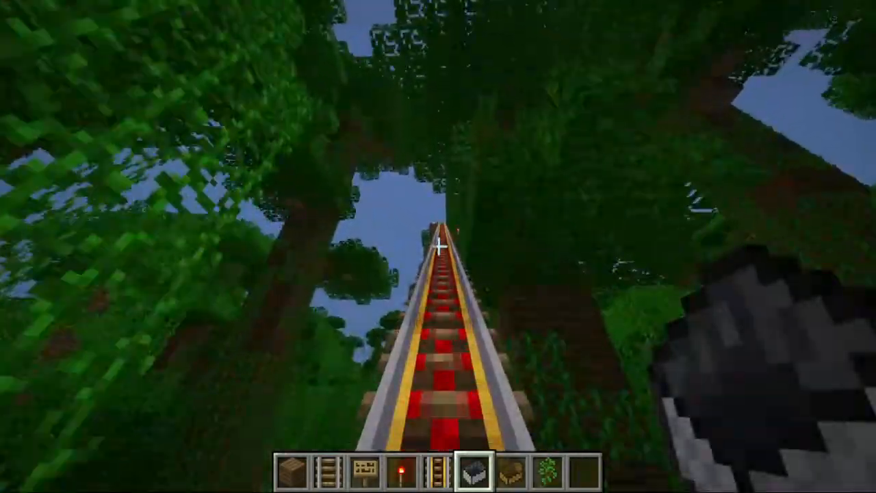
mouse_move(438, 246)
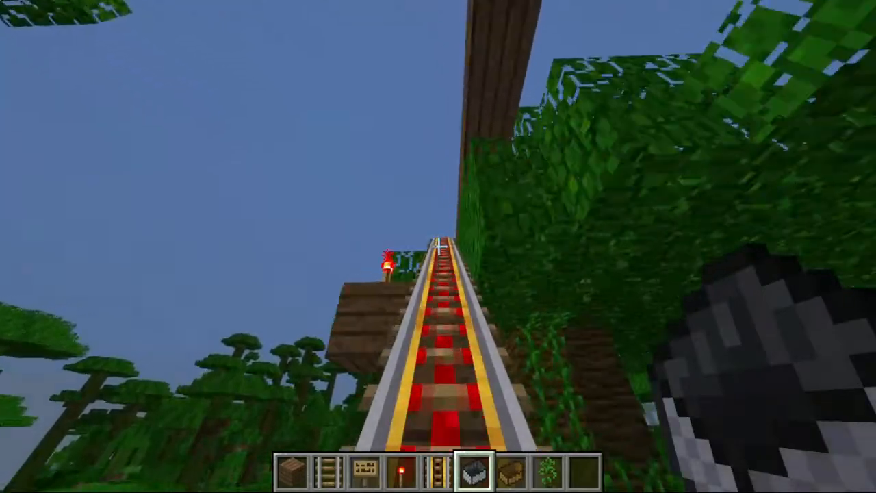